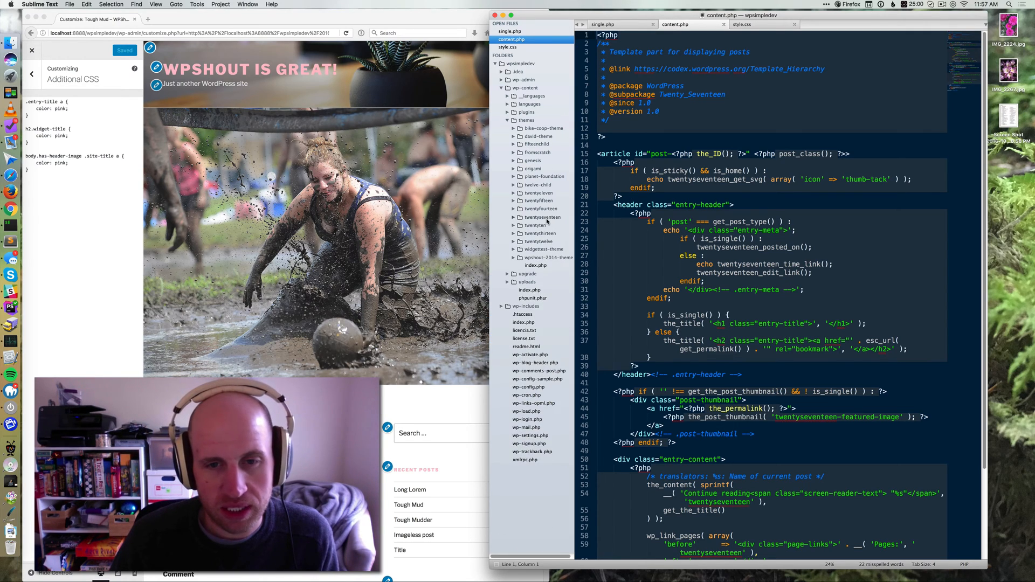
Type test characters 'ladk;l;kadfskl;k' into Twenty Seventeen's single.php and refresh the preview.
left_click(517, 217)
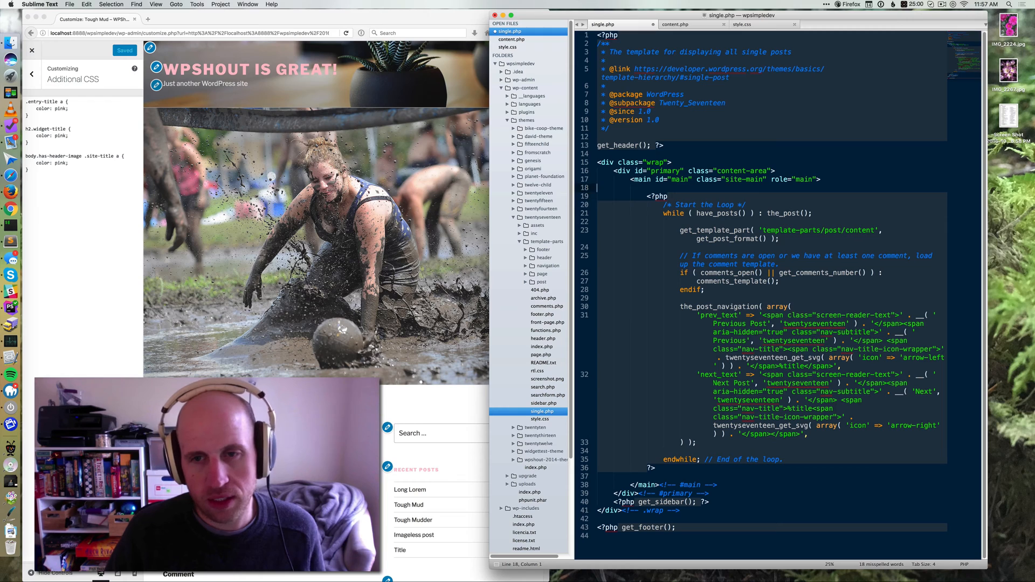
type("ladk;l;kadfskl;k")
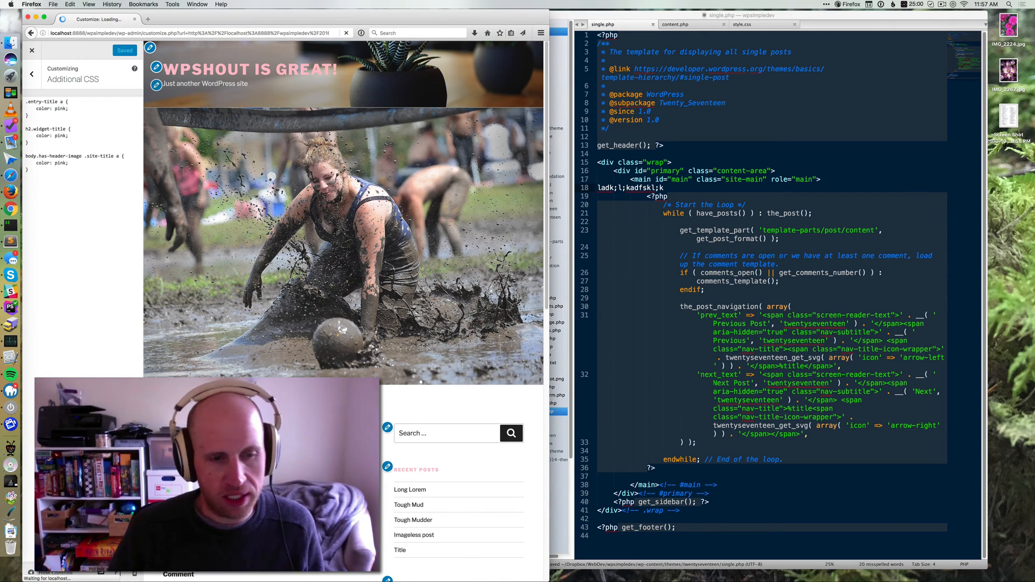
left_click(31, 73)
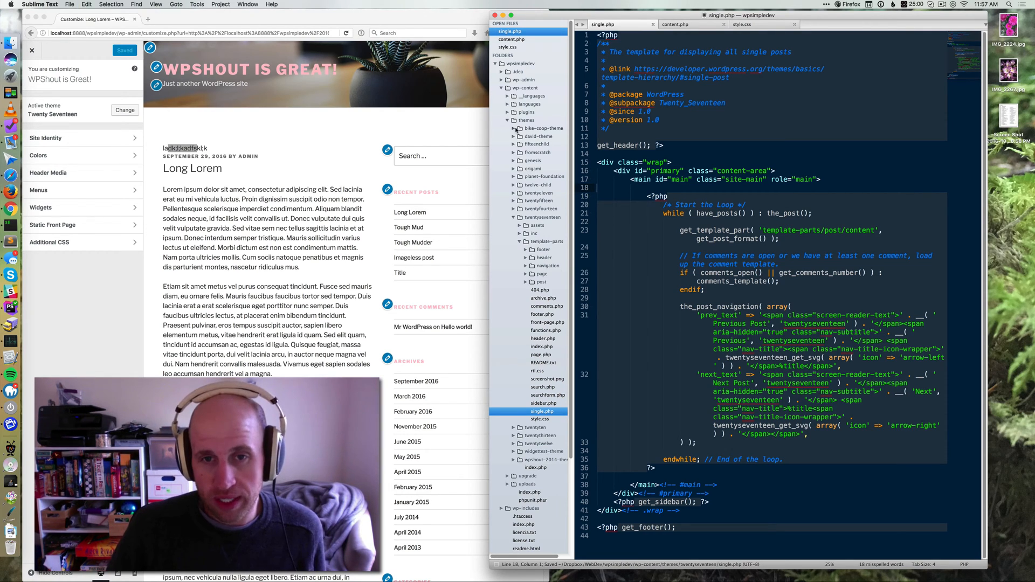
Create the seventeen-child folder under themes and add a new style.css file inside it.
right_click(525, 123)
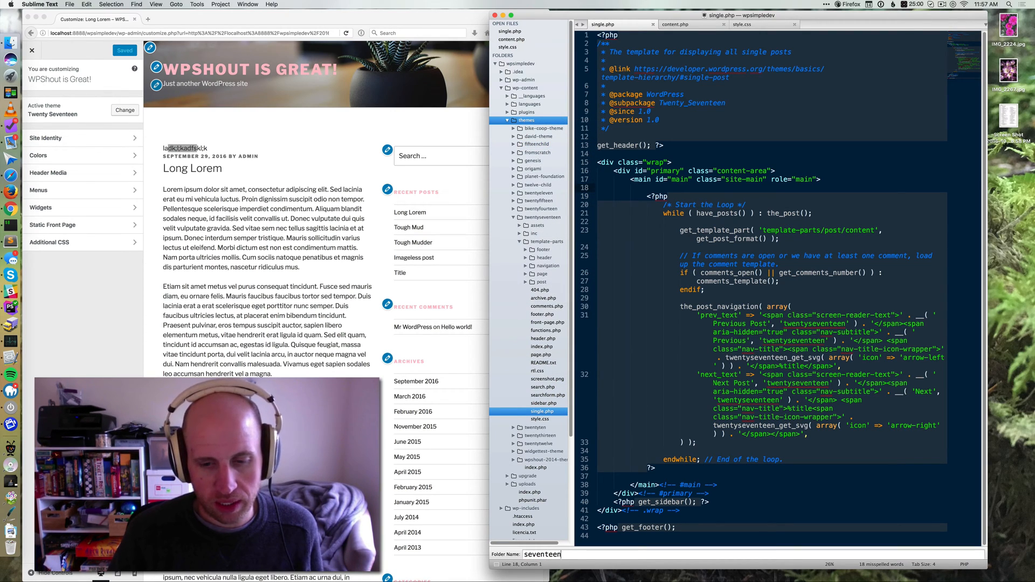
type("-")
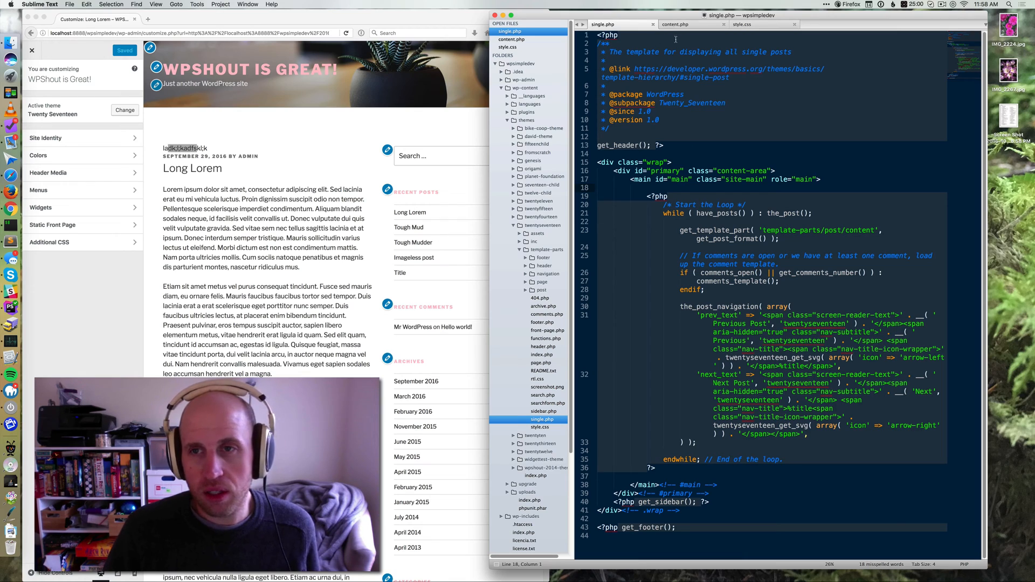
right_click(535, 184)
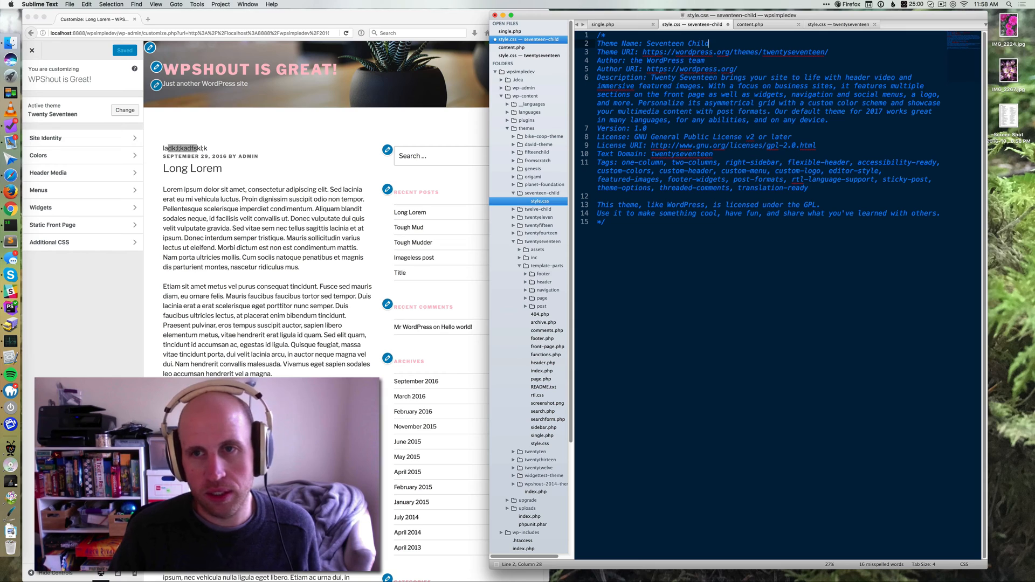
Remove the Tags lines and the trailing licensing note from the style.css header.
key("cmd+s")
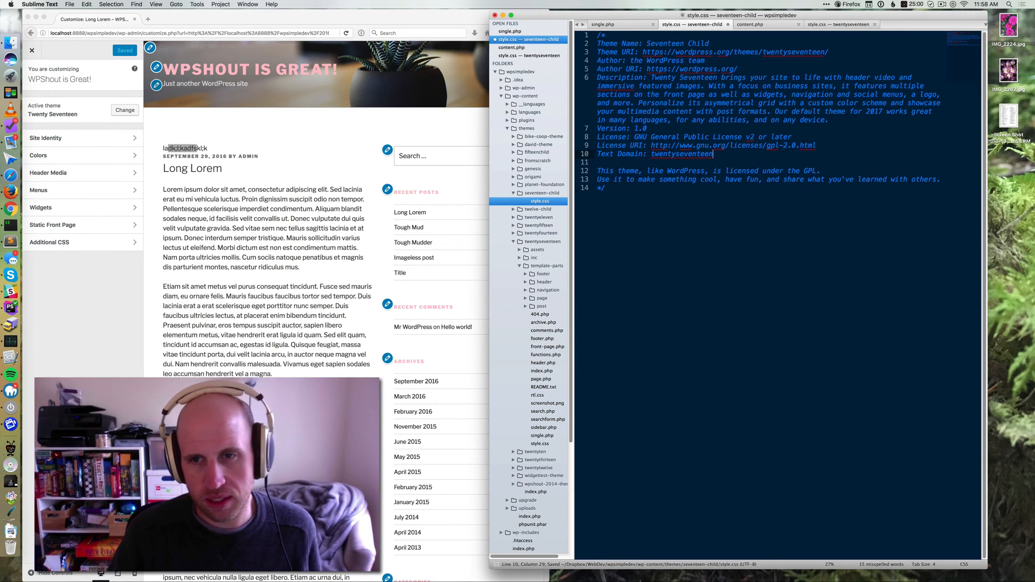
left_click_drag(709, 171, 938, 179)
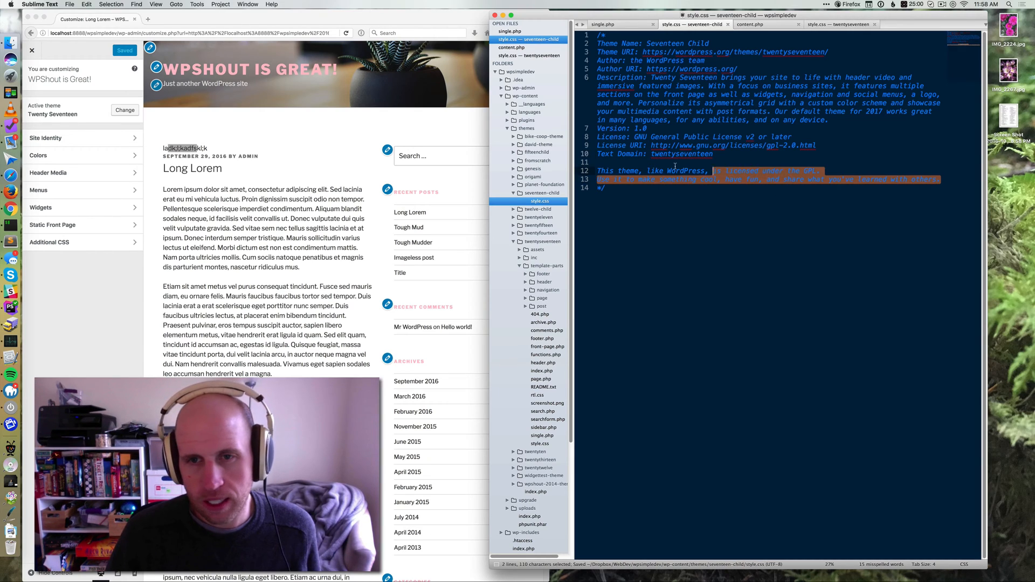
key("Delete")
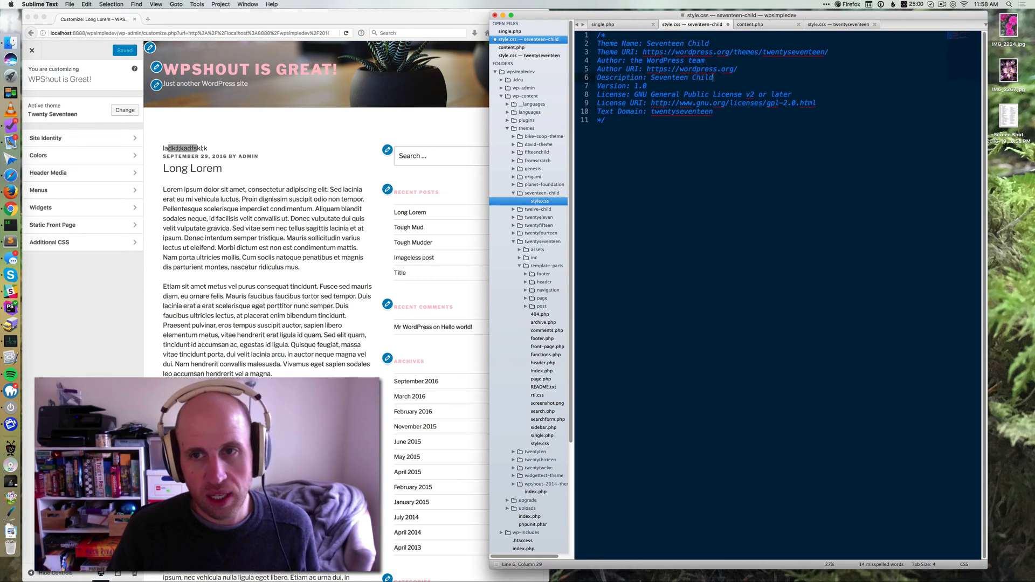
Add a 'Template: twentyseventeen' line after Text Domain in the header.
key("cmd+s")
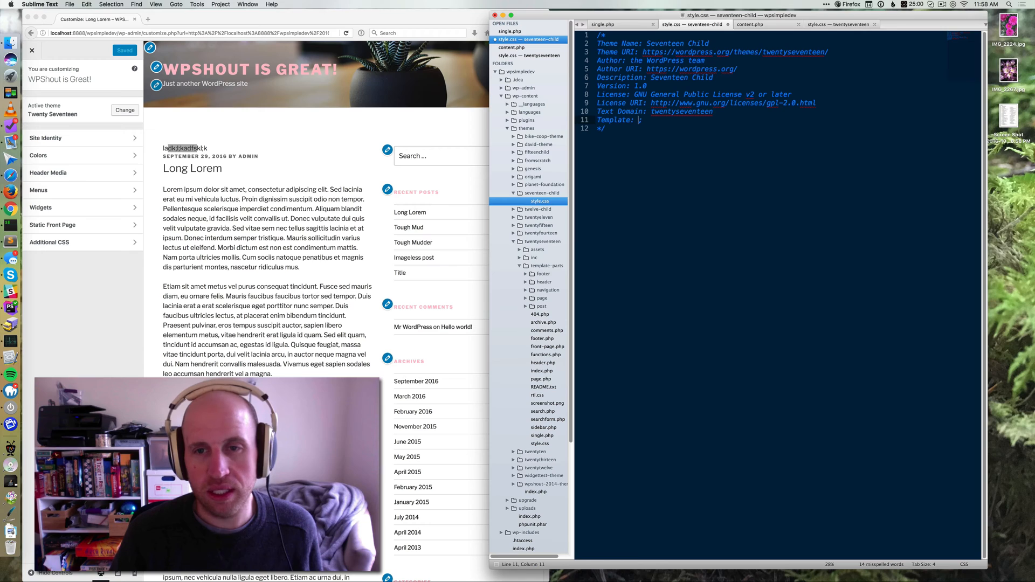
type("twentyseven")
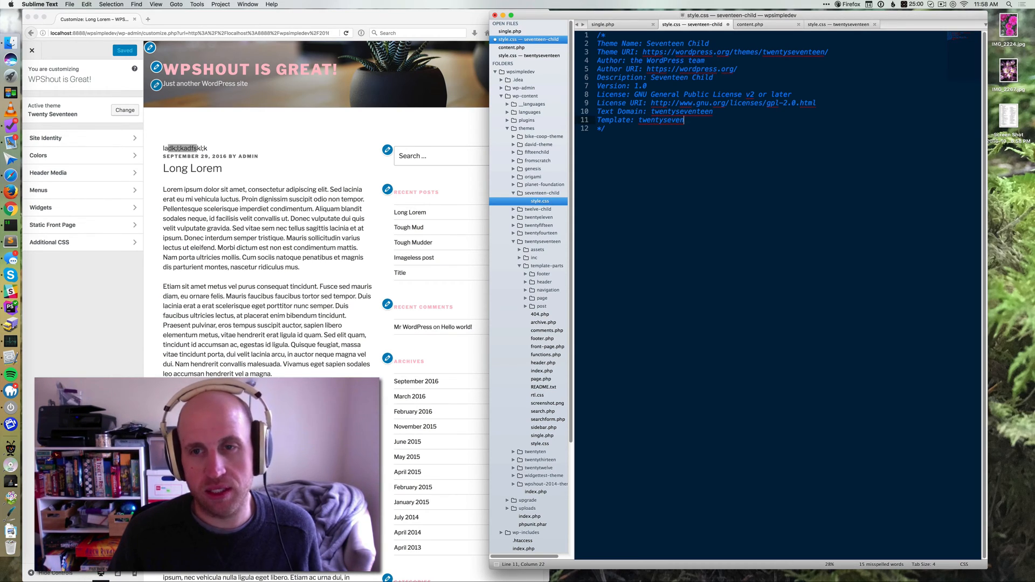
type("teen")
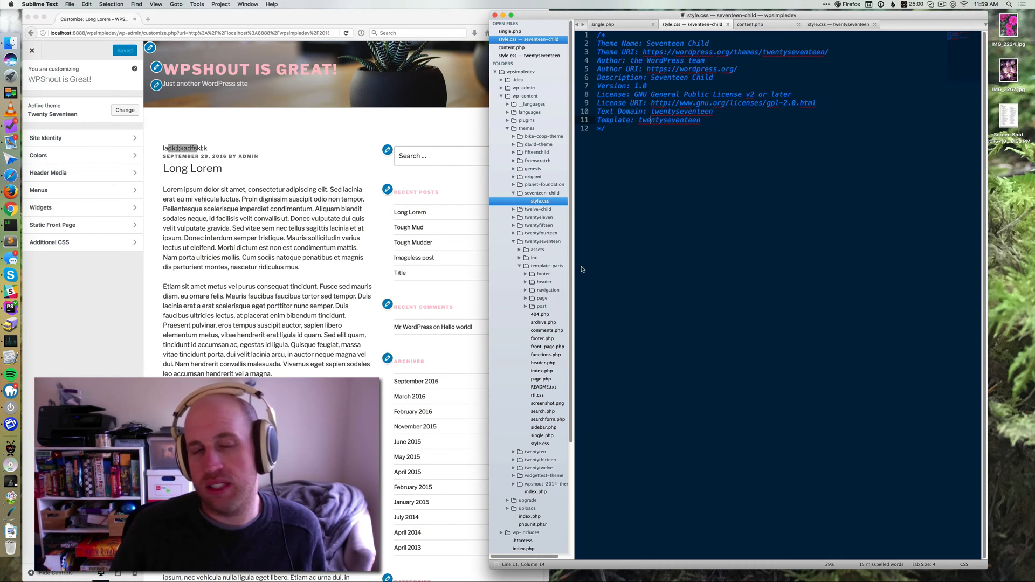
mouse_move(83, 242)
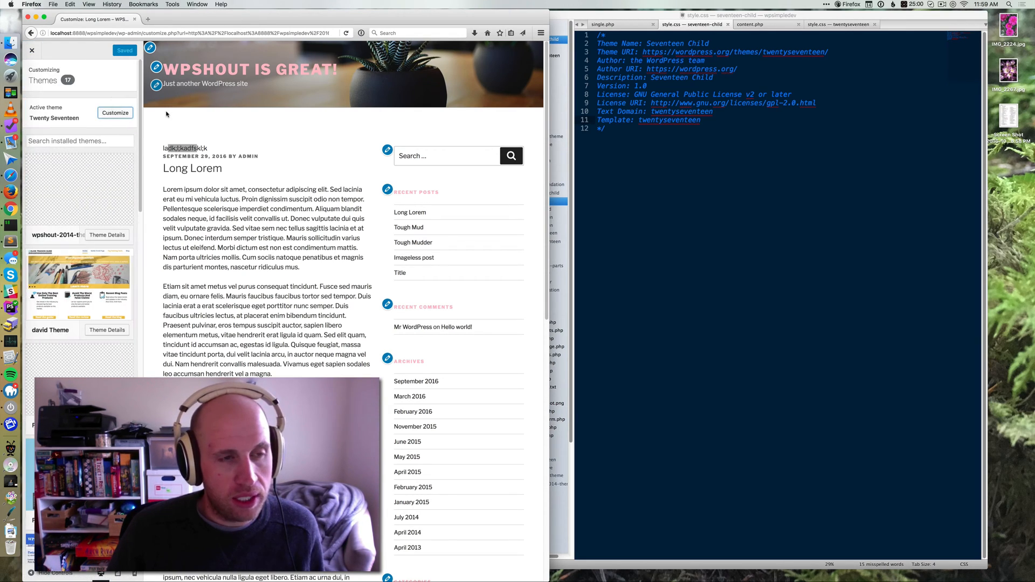
Browse the installed themes in the Customizer and live-preview Seventeen Child.
scroll("down", 3)
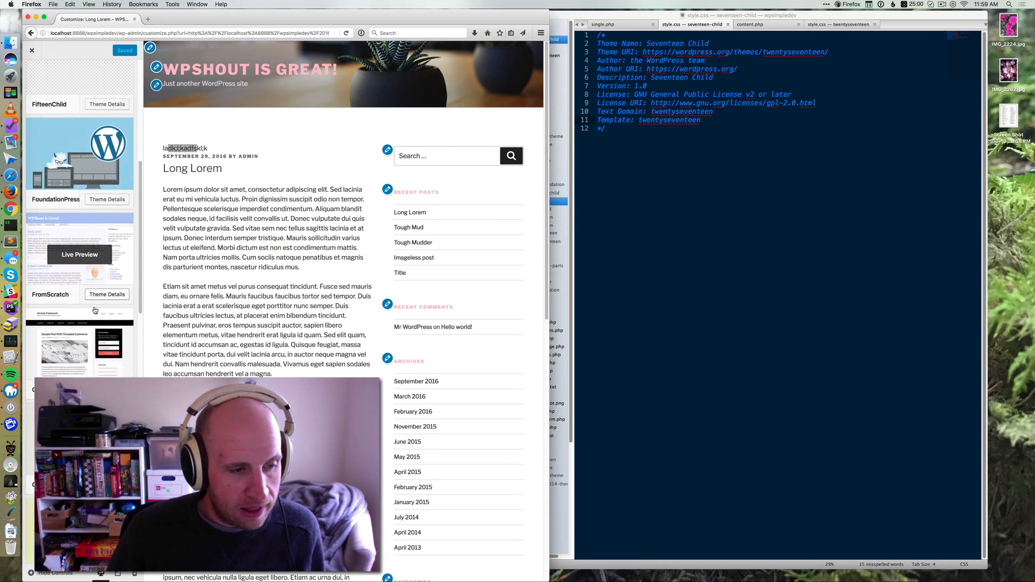
scroll("down", 3)
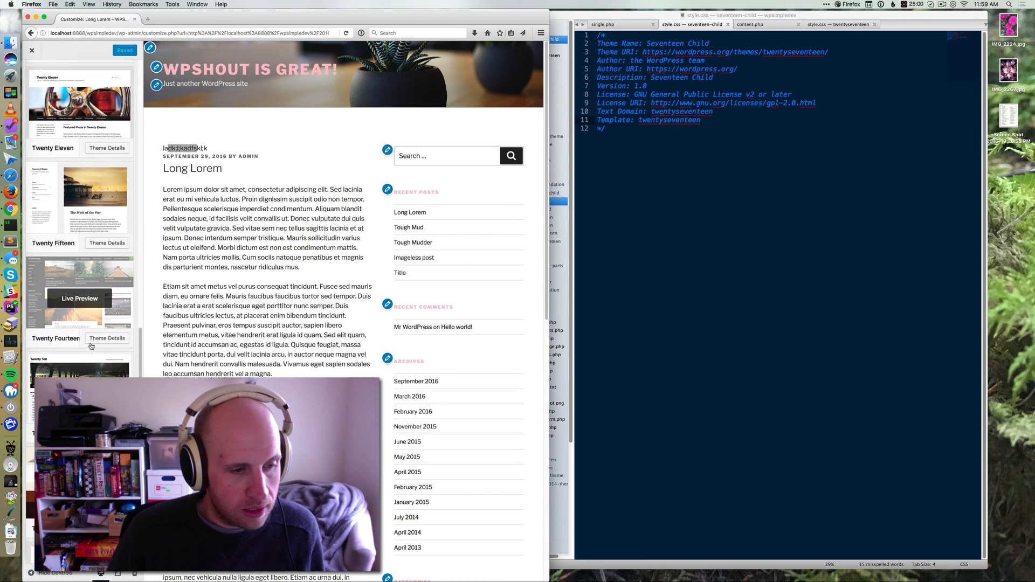
scroll("down", 3)
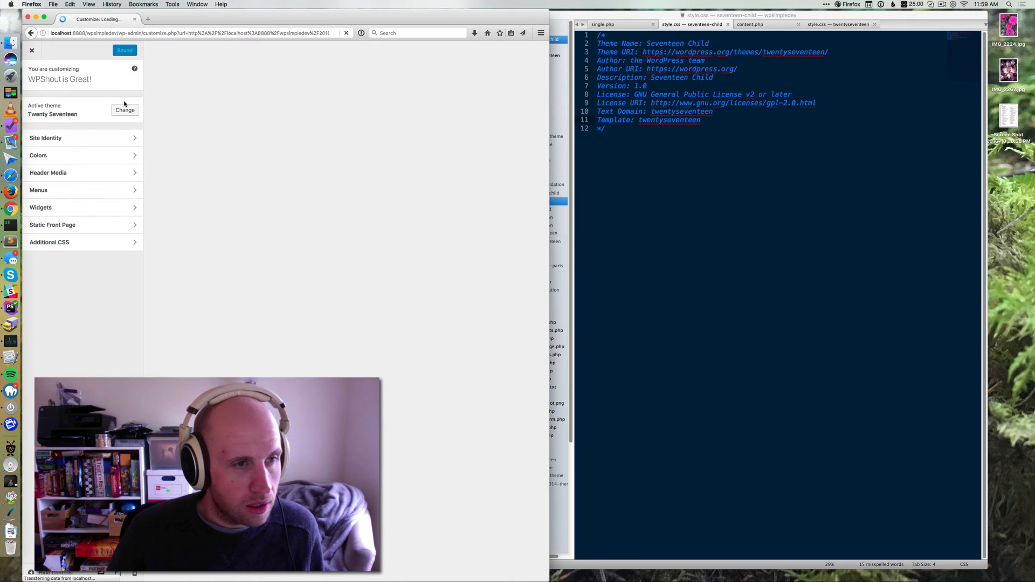
left_click(125, 109)
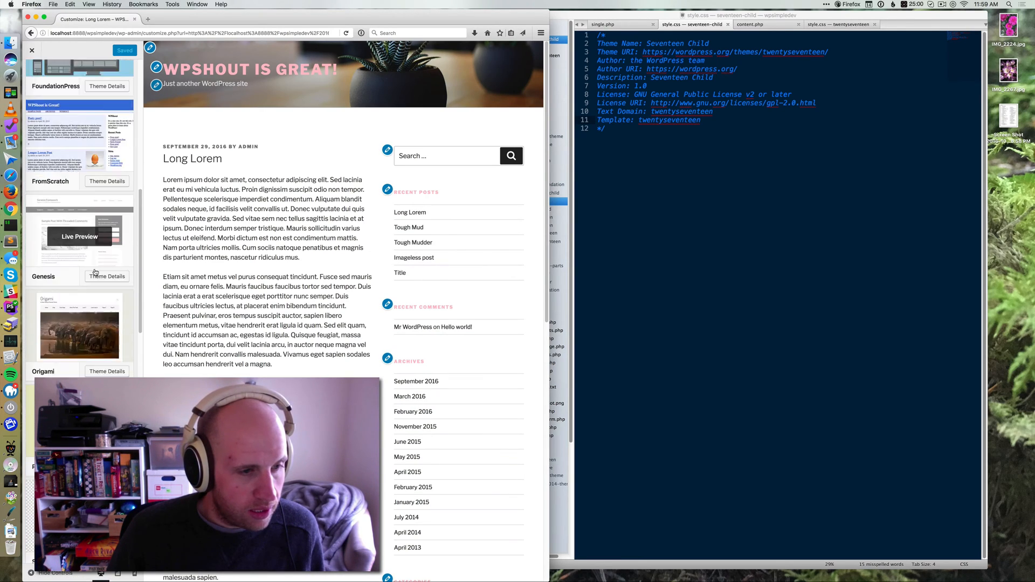
scroll("down", 3)
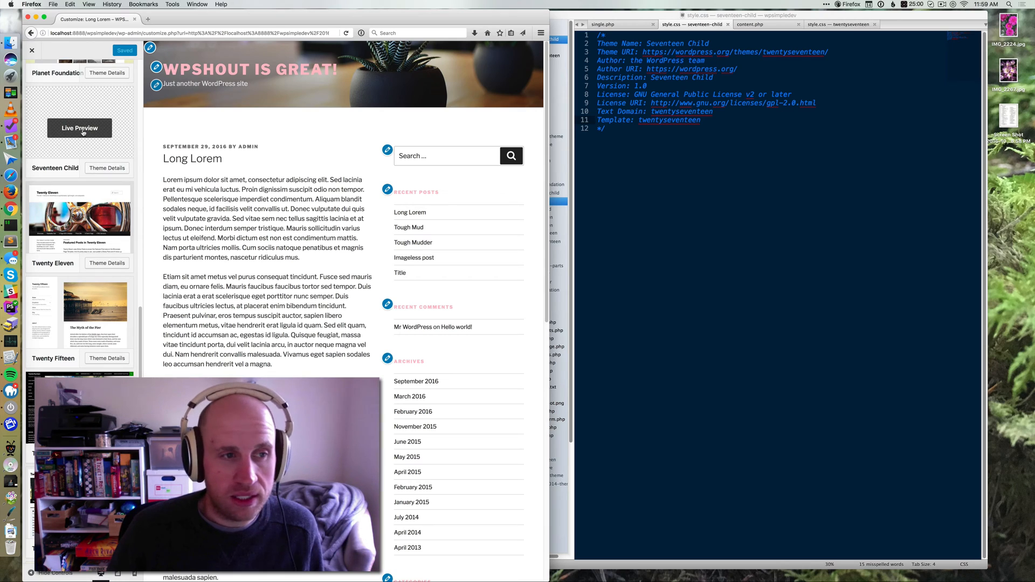
left_click(79, 128)
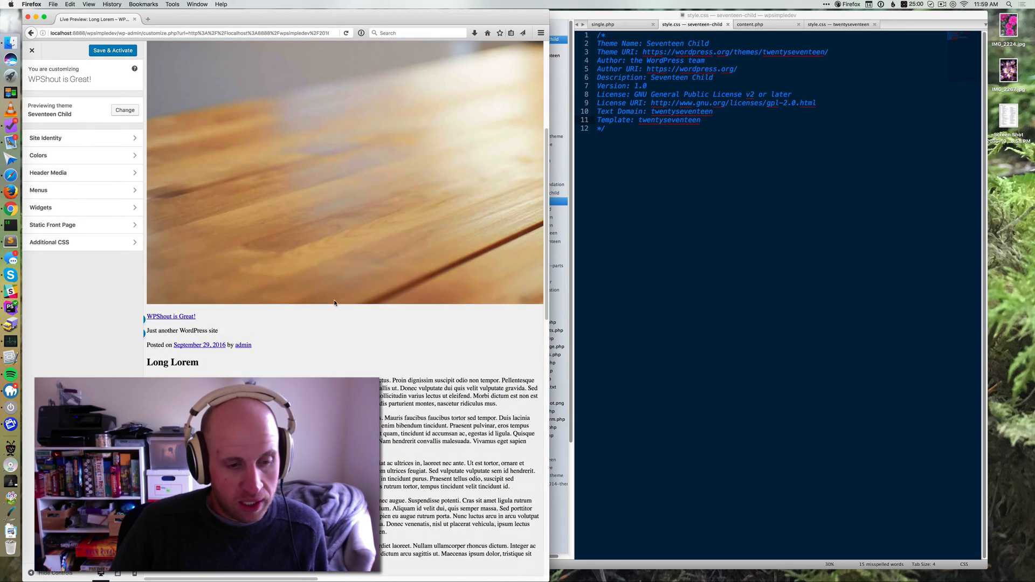
scroll("down", 3)
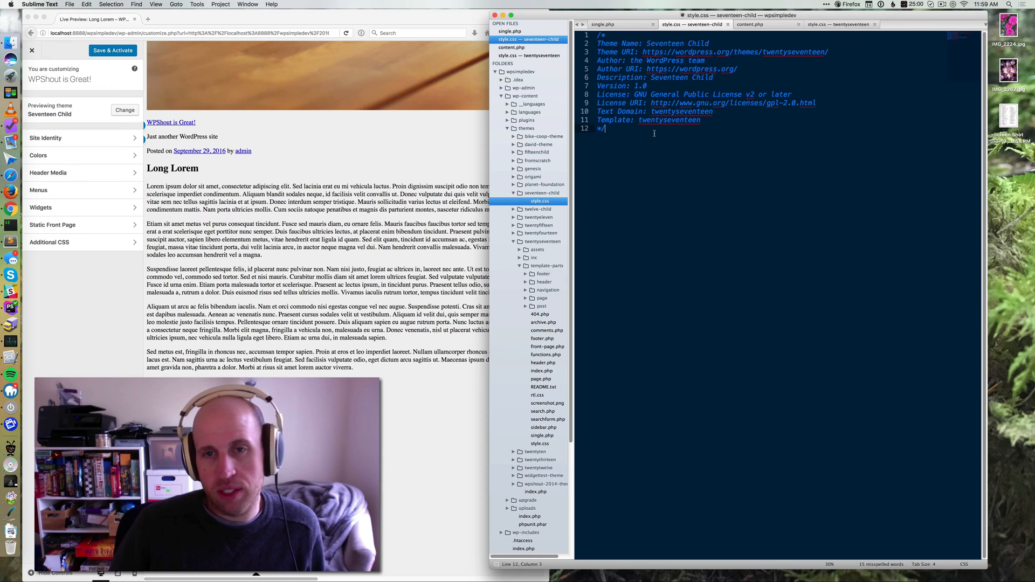
key("enter")
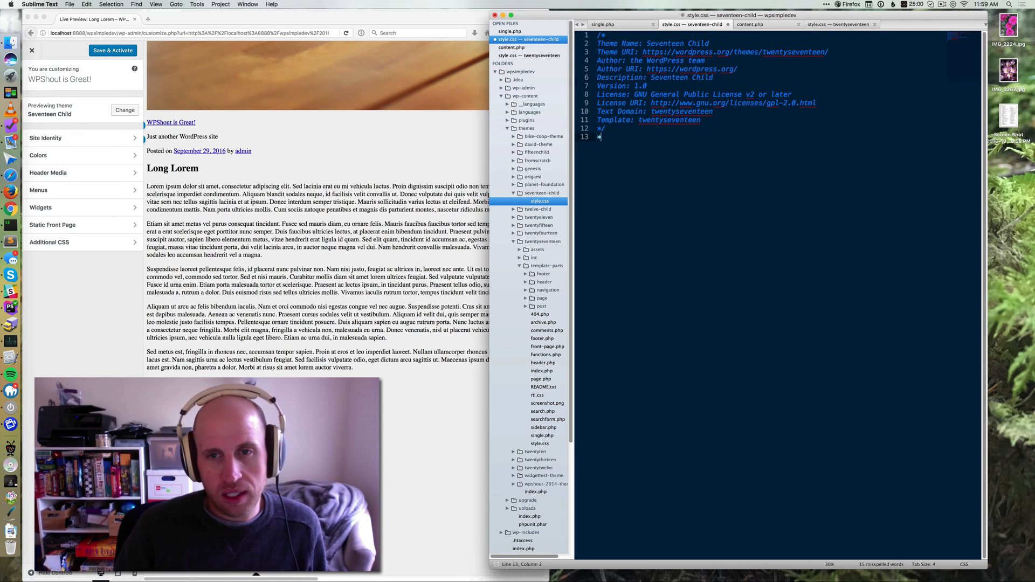
type("@im")
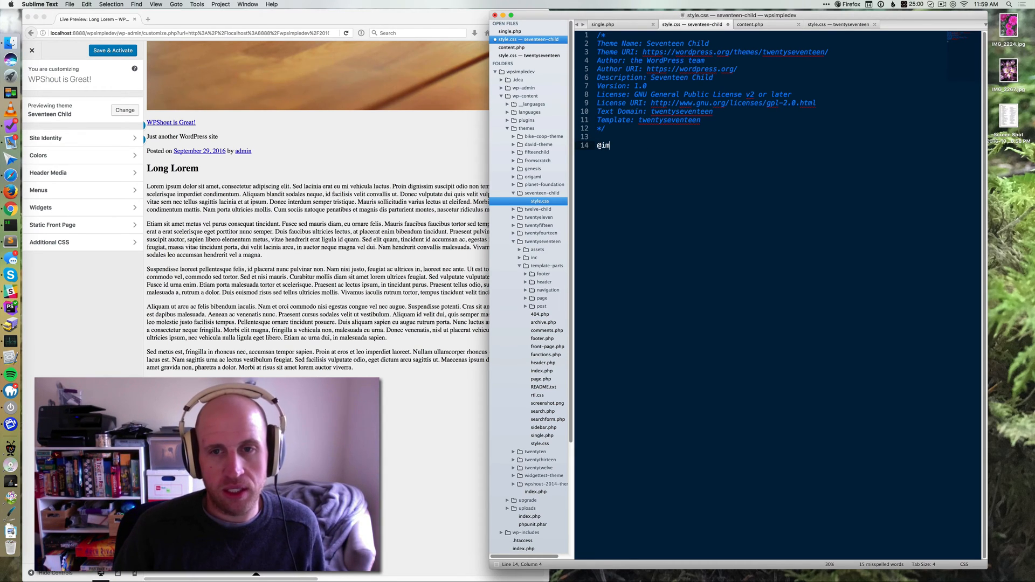
type("port url('")
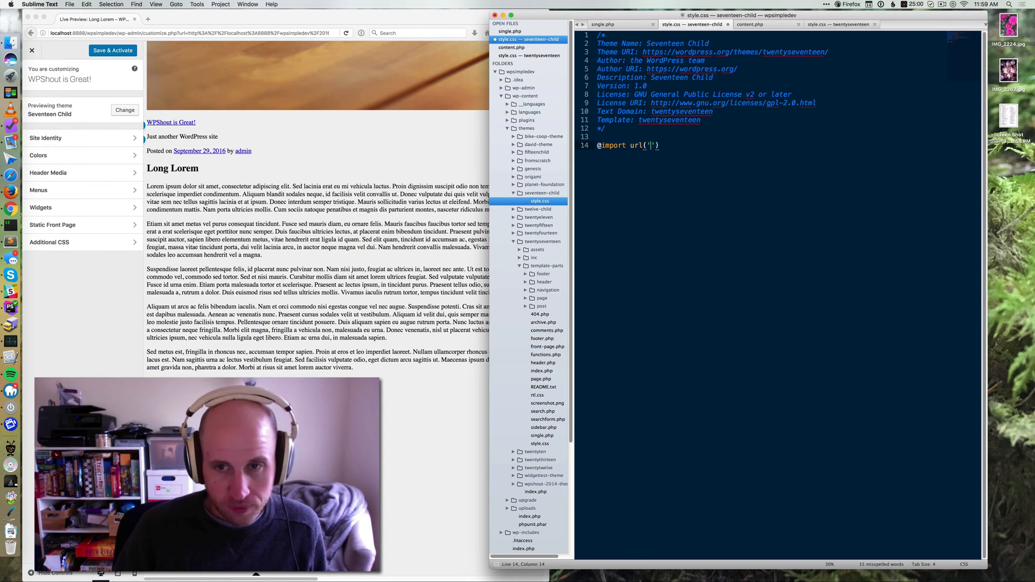
type(",")
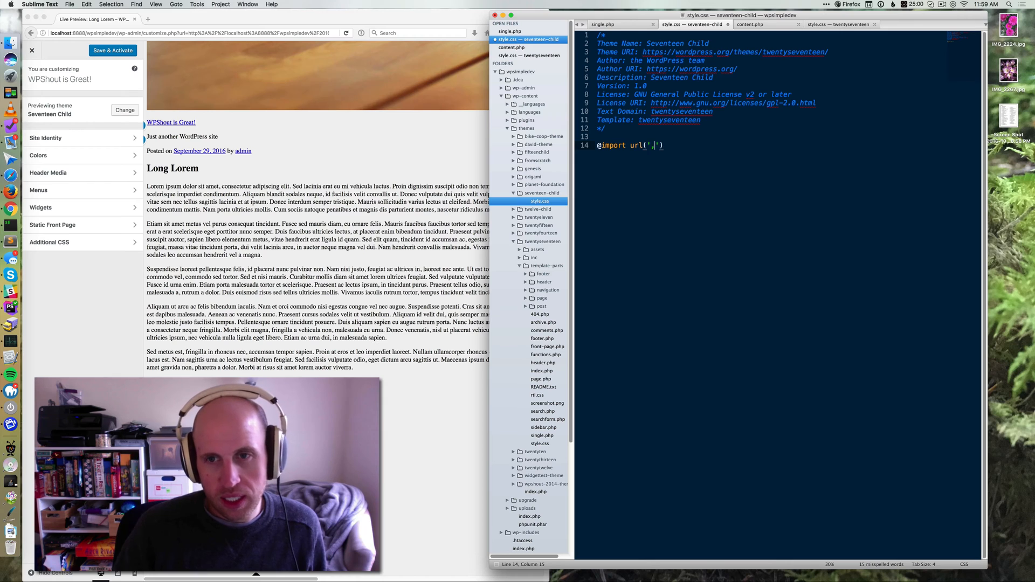
type(".")
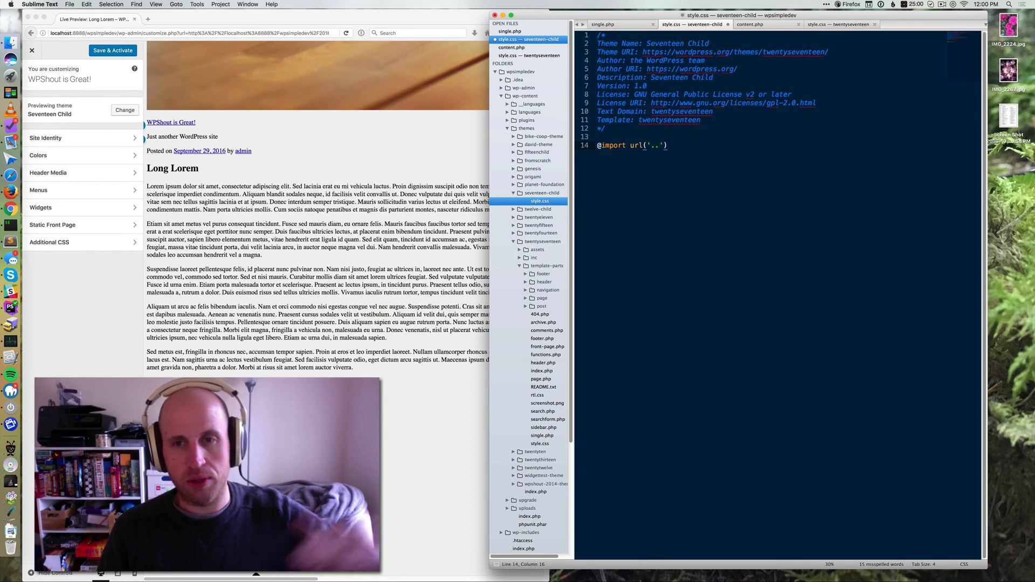
type("/")
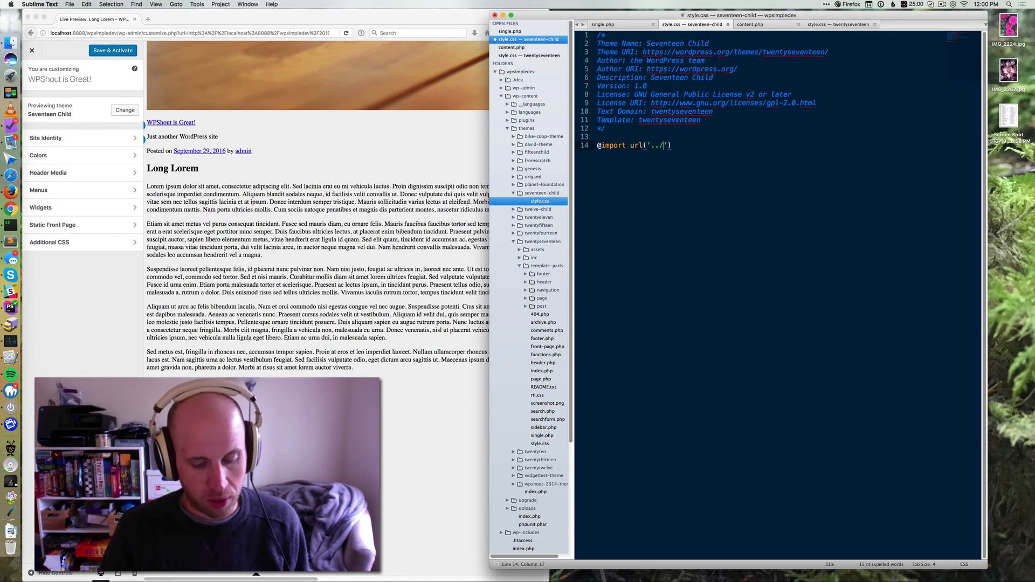
type("seventee")
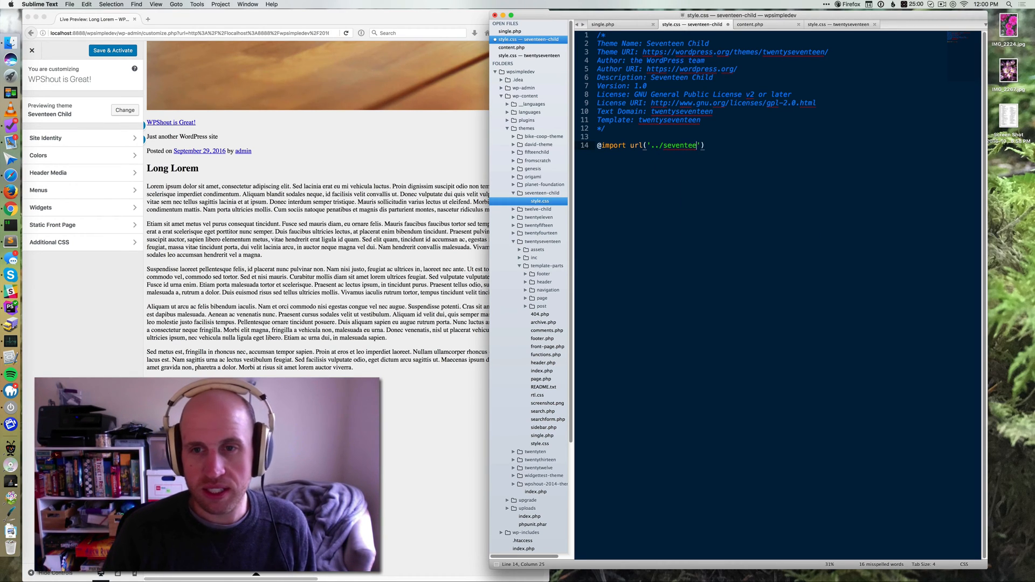
key("Backspace")
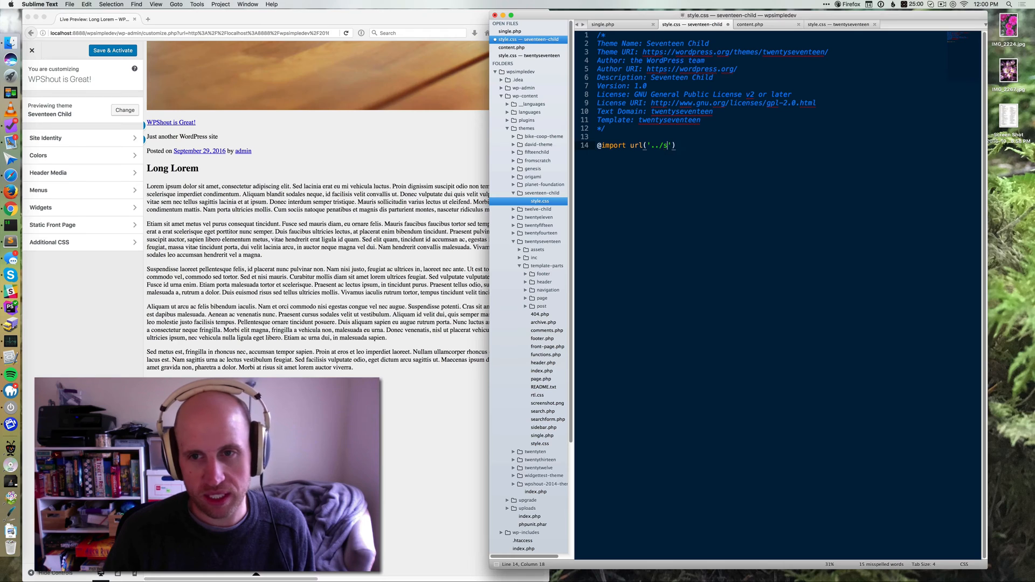
type("twenty")
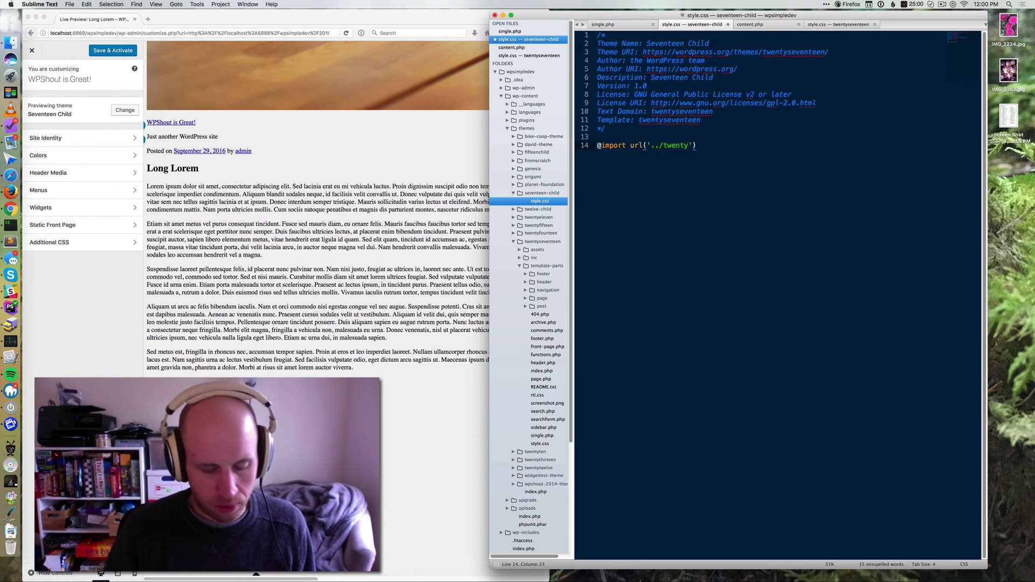
type("seventeen")
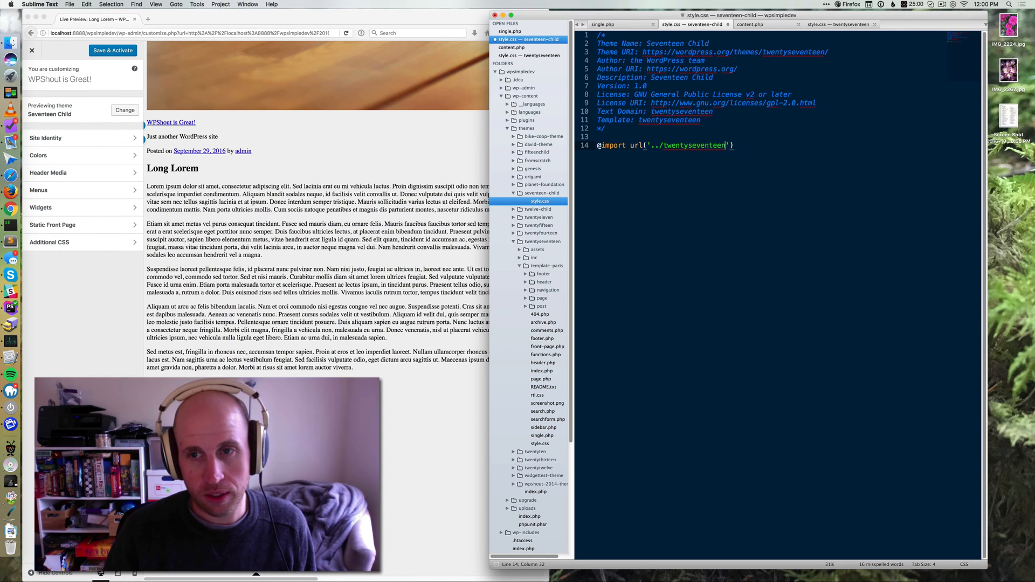
type("/sy")
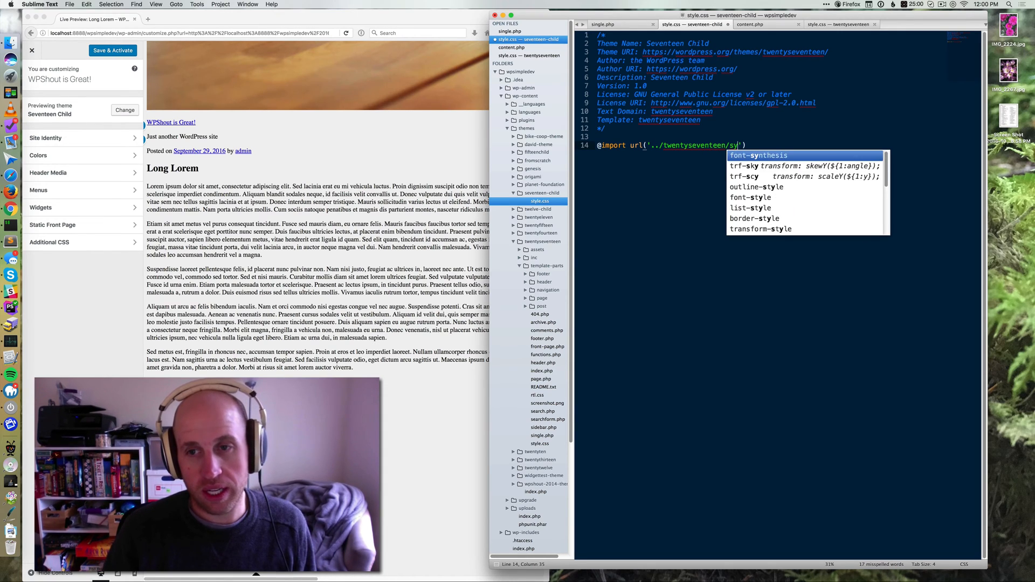
type("tyle.css")
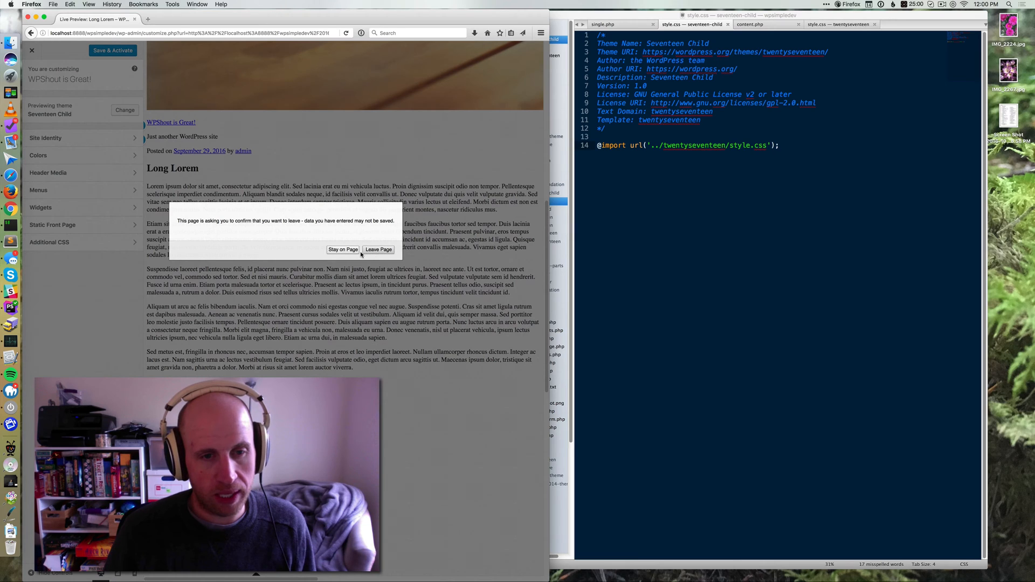
Leave the page to reload the Seventeen Child preview and scroll the restyled site.
left_click(377, 250)
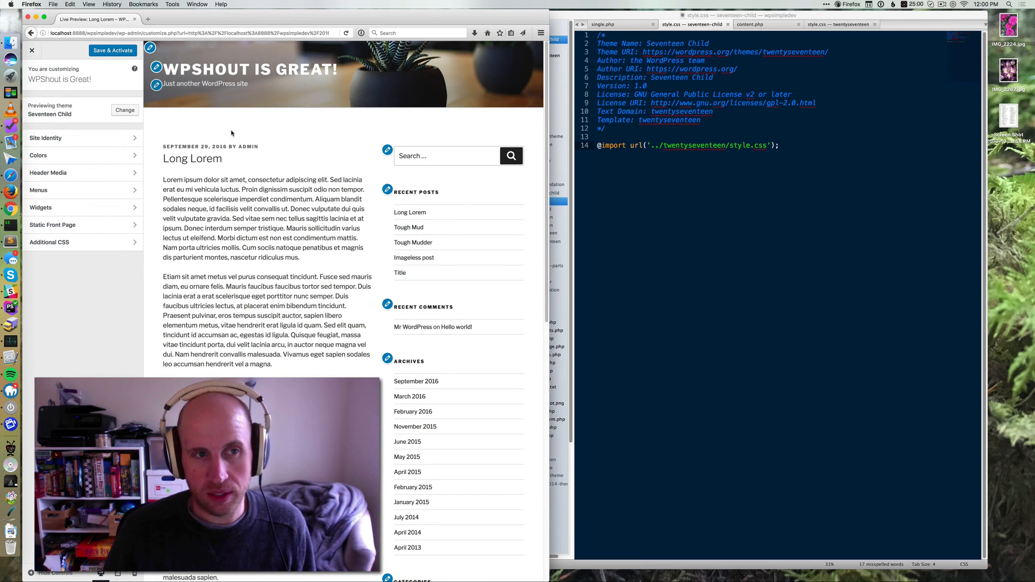
scroll("down", 3)
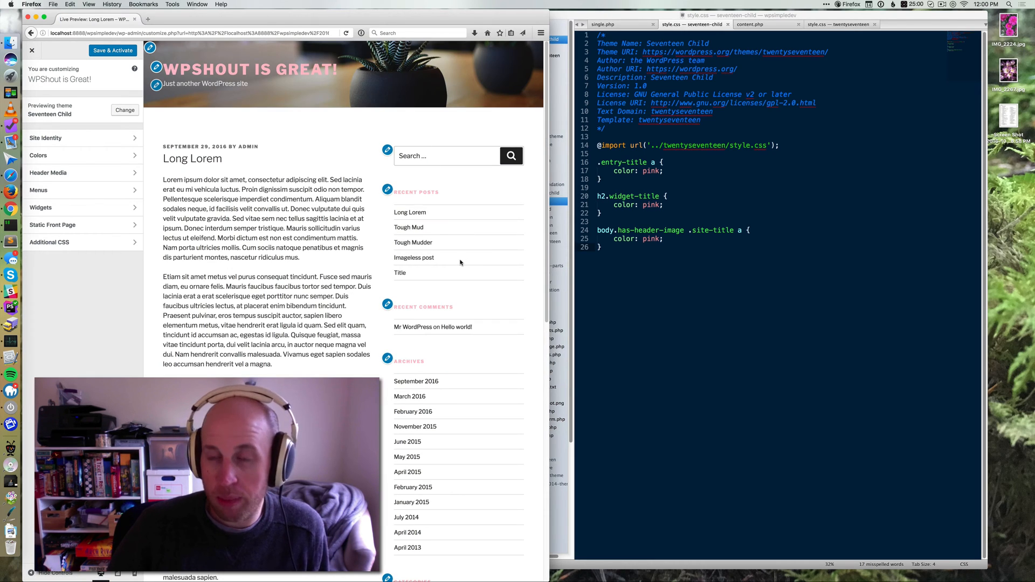
mouse_move(516, 298)
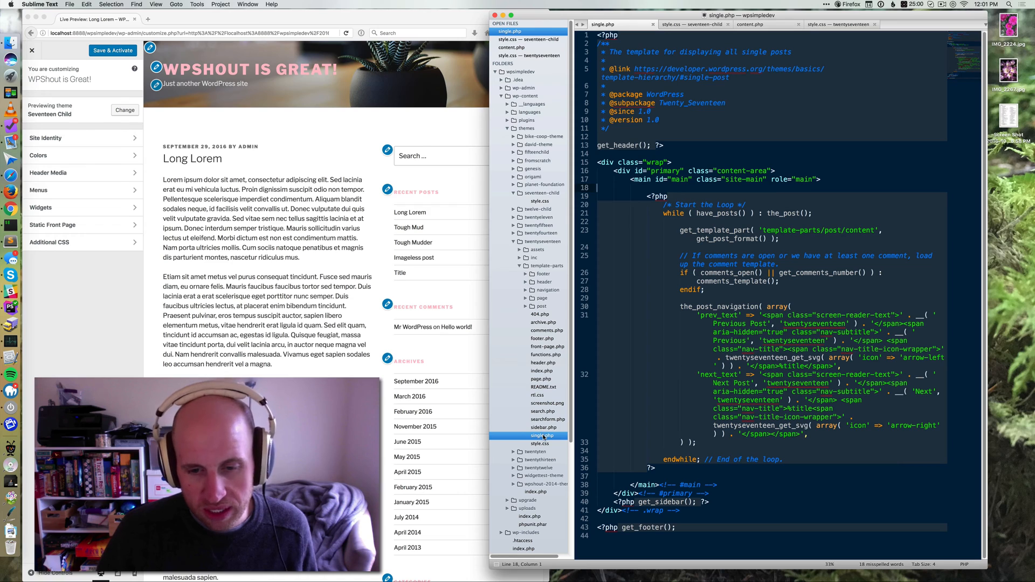
Duplicate single.php into seventeen-child, add test characters, and save the Customizer changes.
right_click(544, 435)
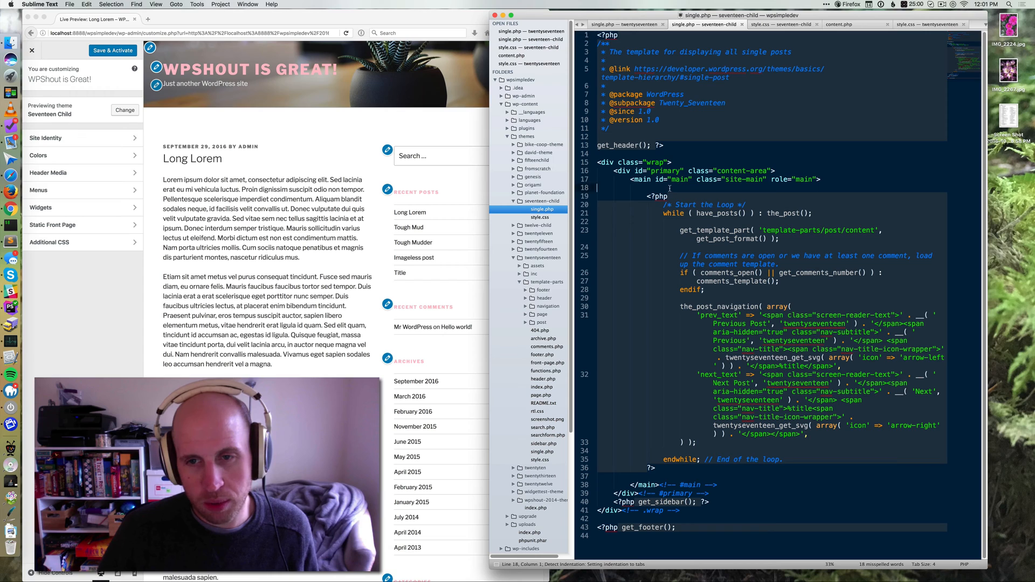
type("adfjklklaskf;lkfs;lk")
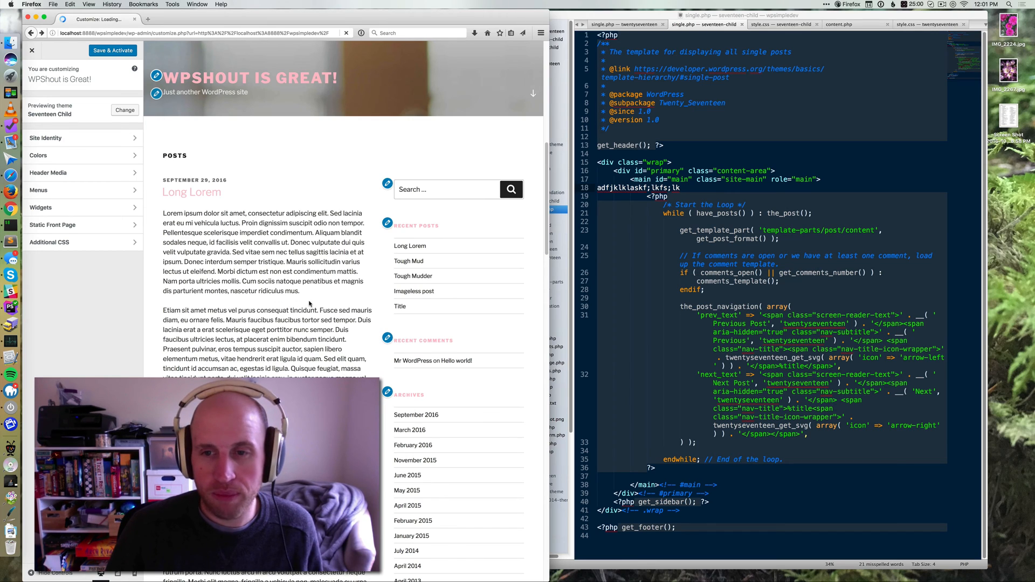
left_click(112, 50)
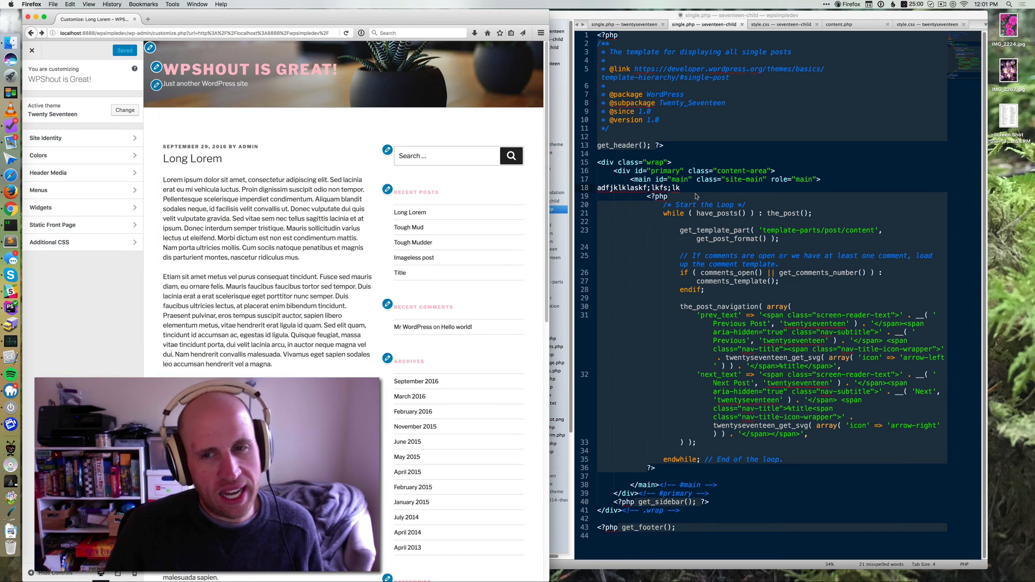